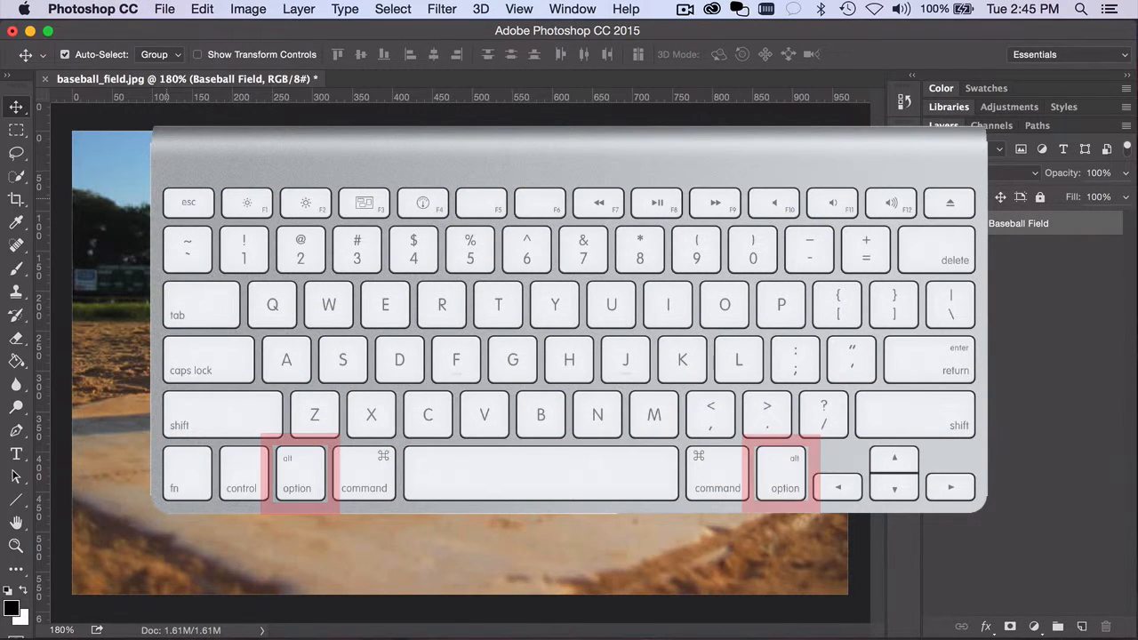
Switch to the Lasso tool and toggle Caps Lock precise cursors on and off
click(208, 359)
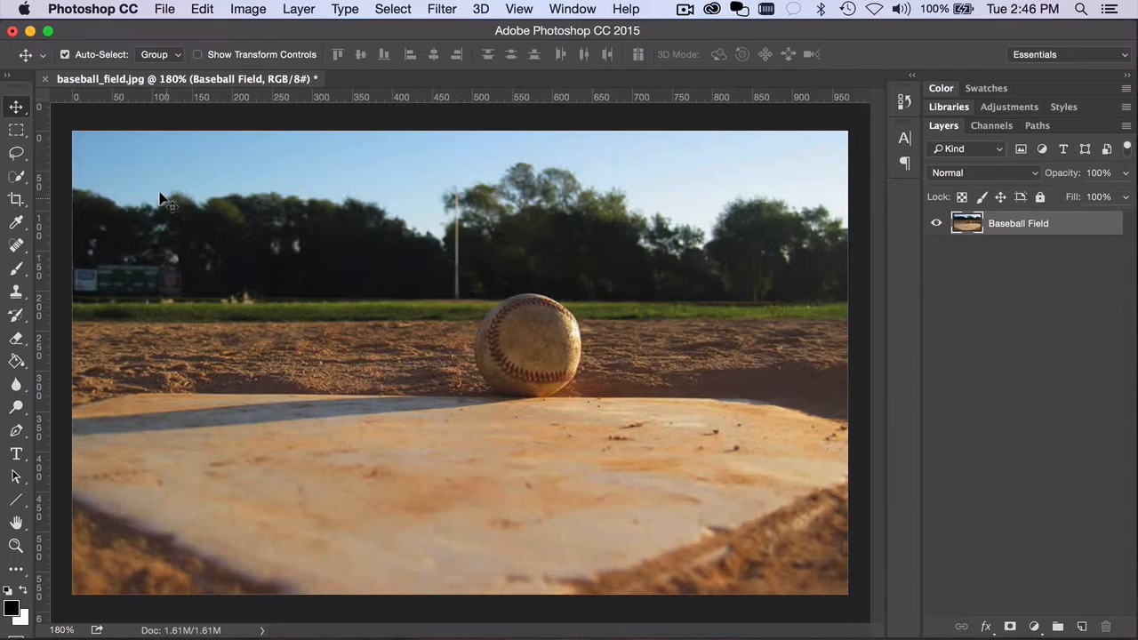
mouse_move(16, 153)
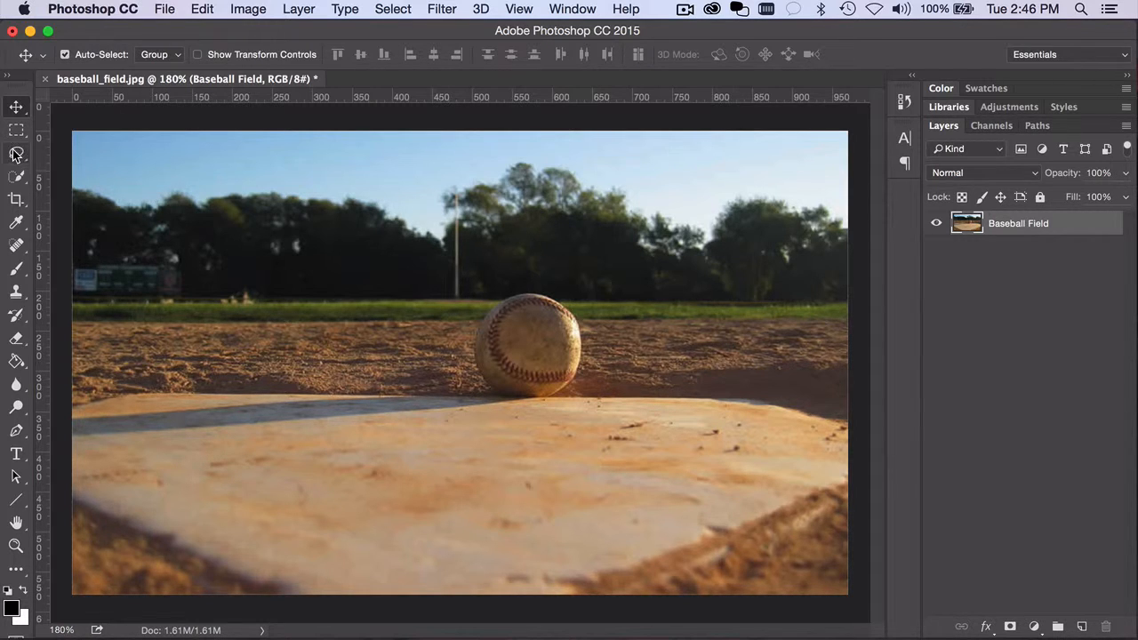
click(16, 153)
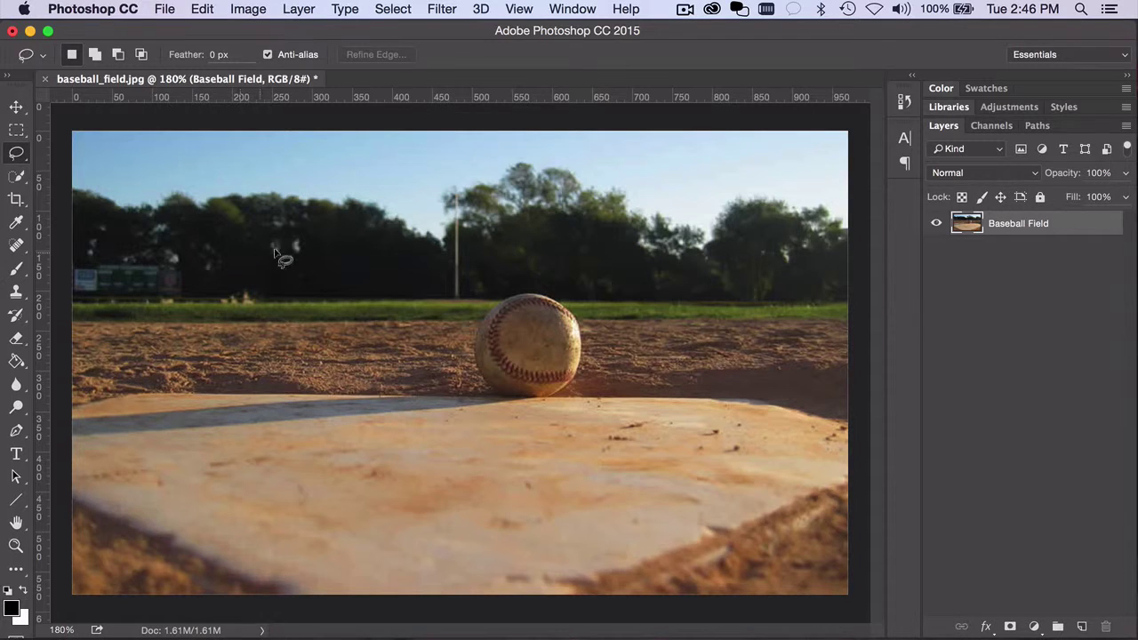
mouse_move(306, 263)
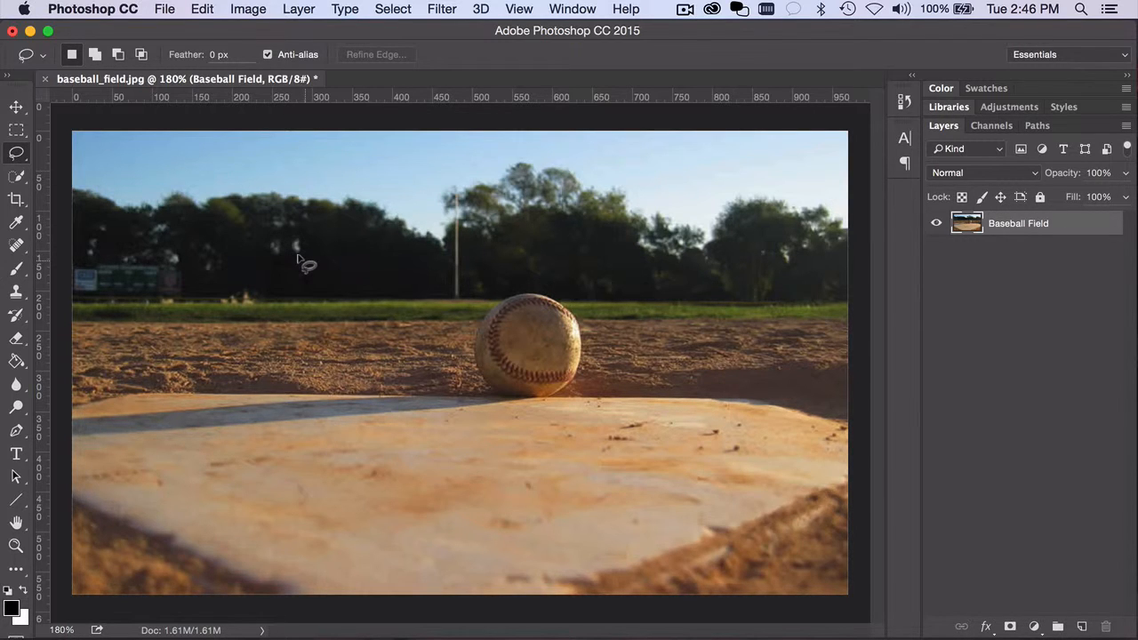
key(capslock)
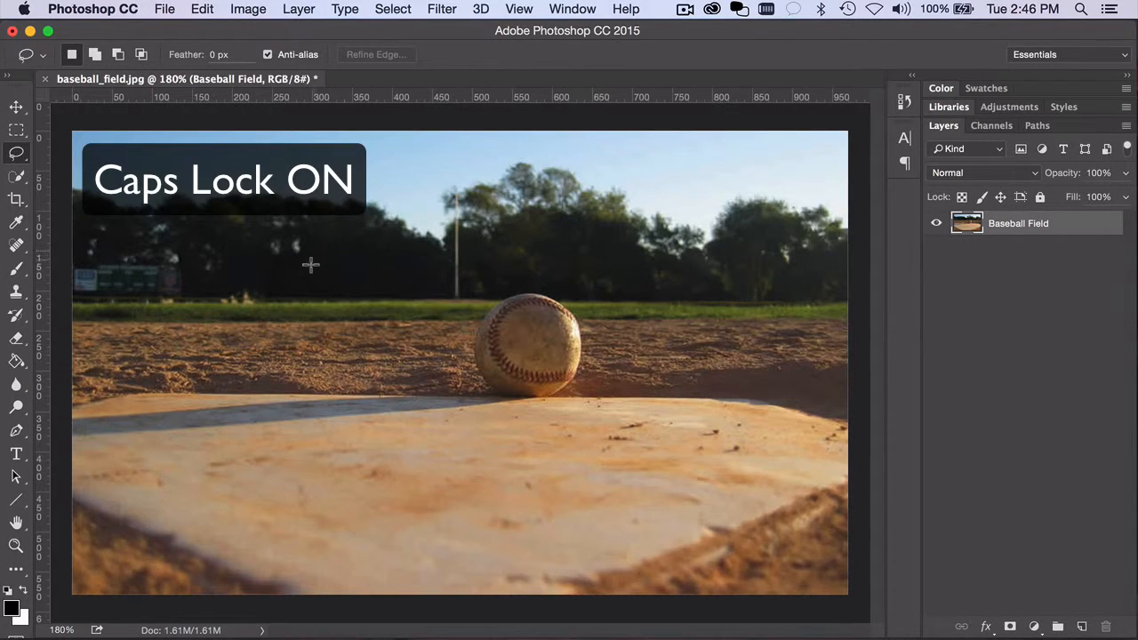
key(capslock)
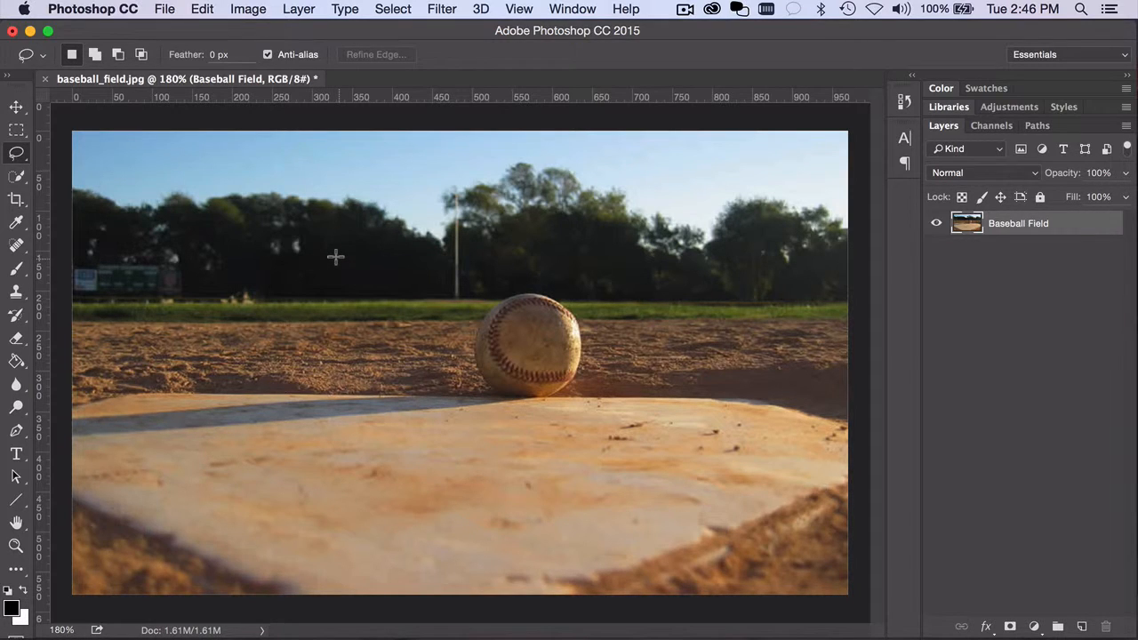
key(capslock)
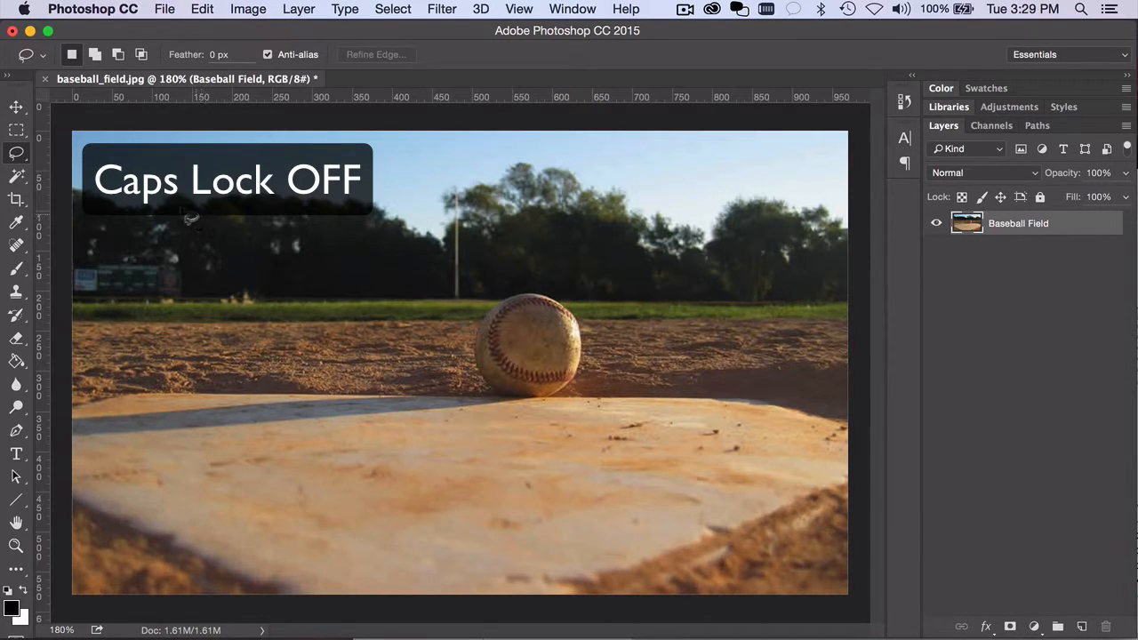
Switch to the Brush tool and toggle Caps Lock precise brush display twice
click(16, 267)
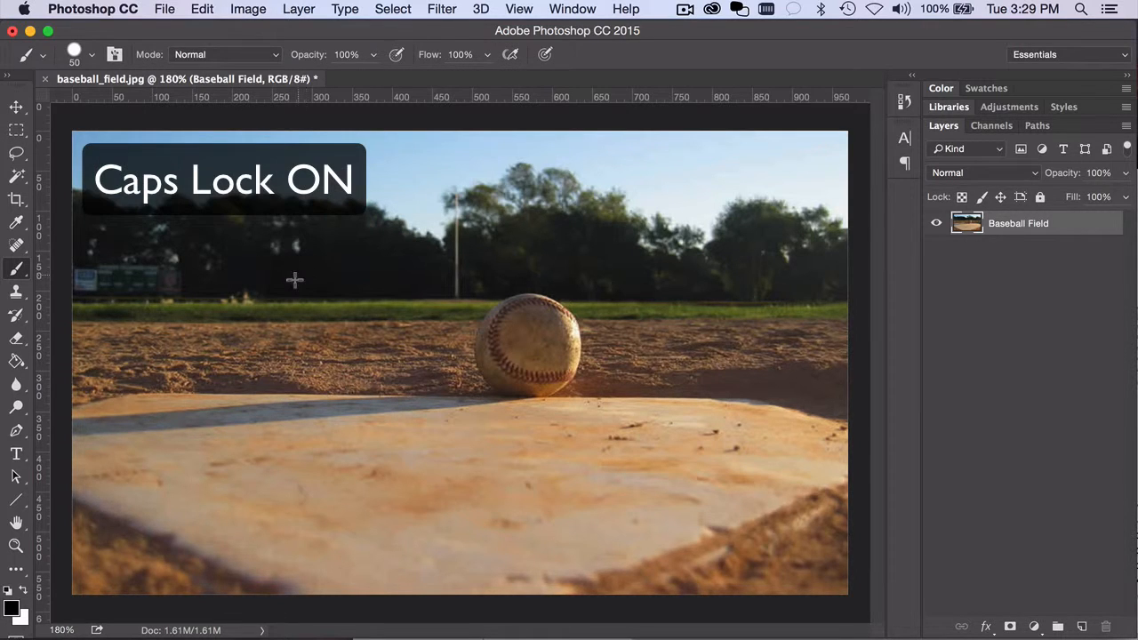
key(capslock)
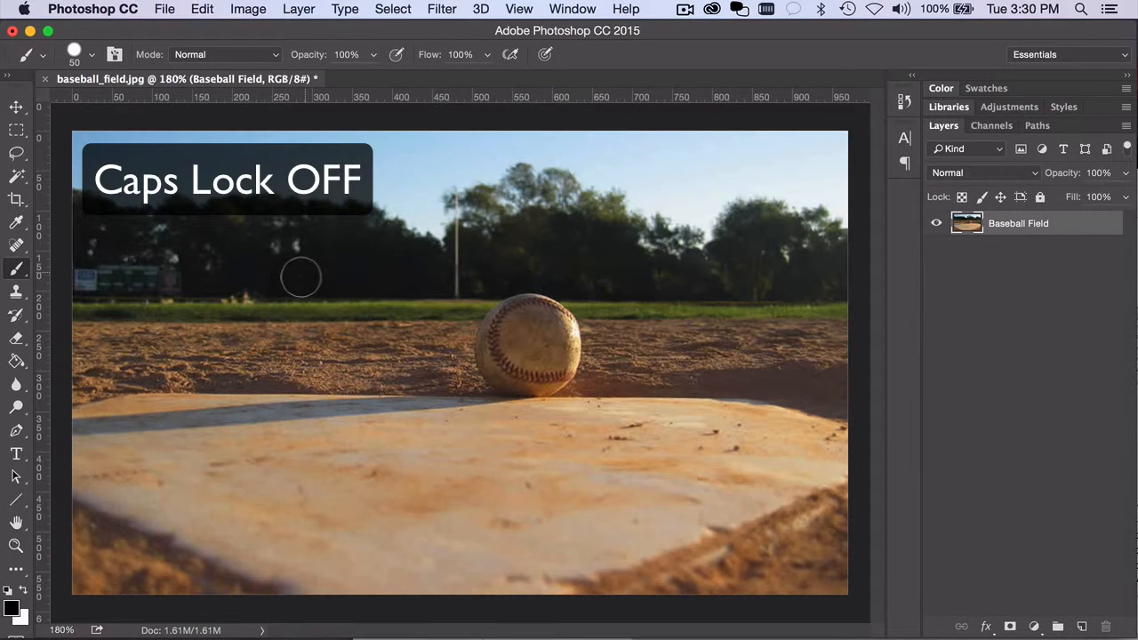
key(capslock)
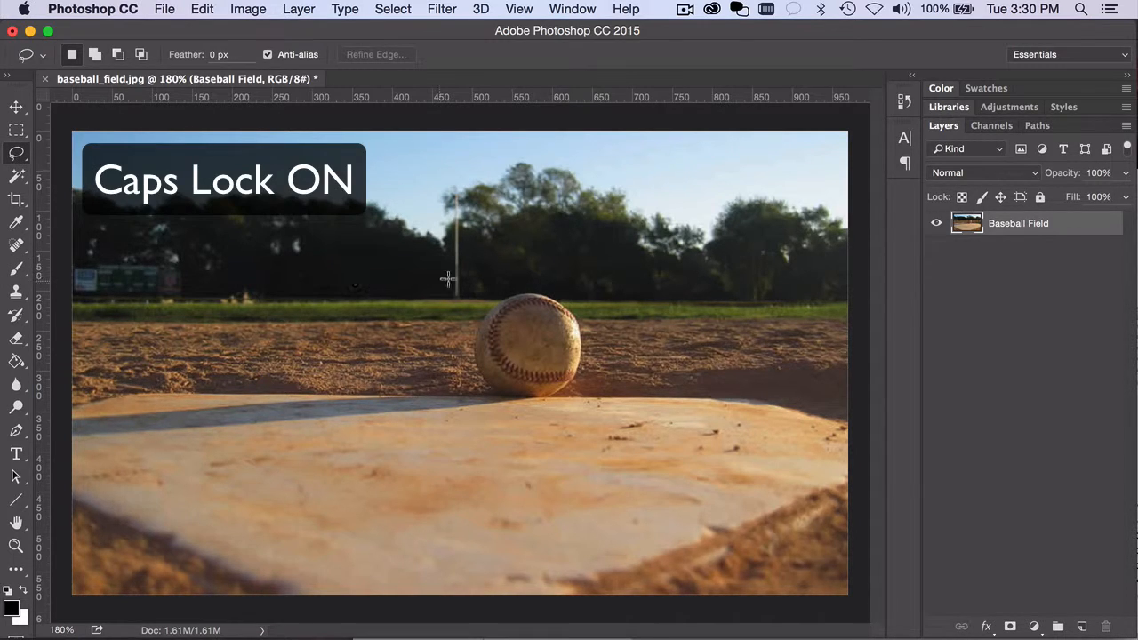
Turn precise cursor display off and hold Option/Alt to start a straight-edged lasso at the baseball
key(capslock)
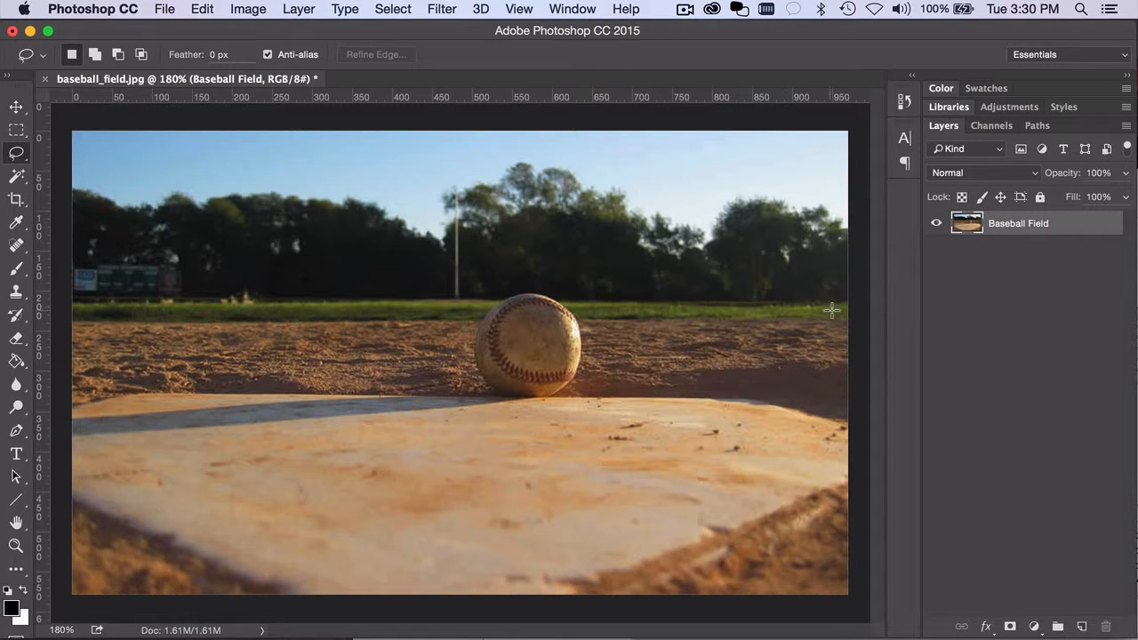
mouse_move(842, 316)
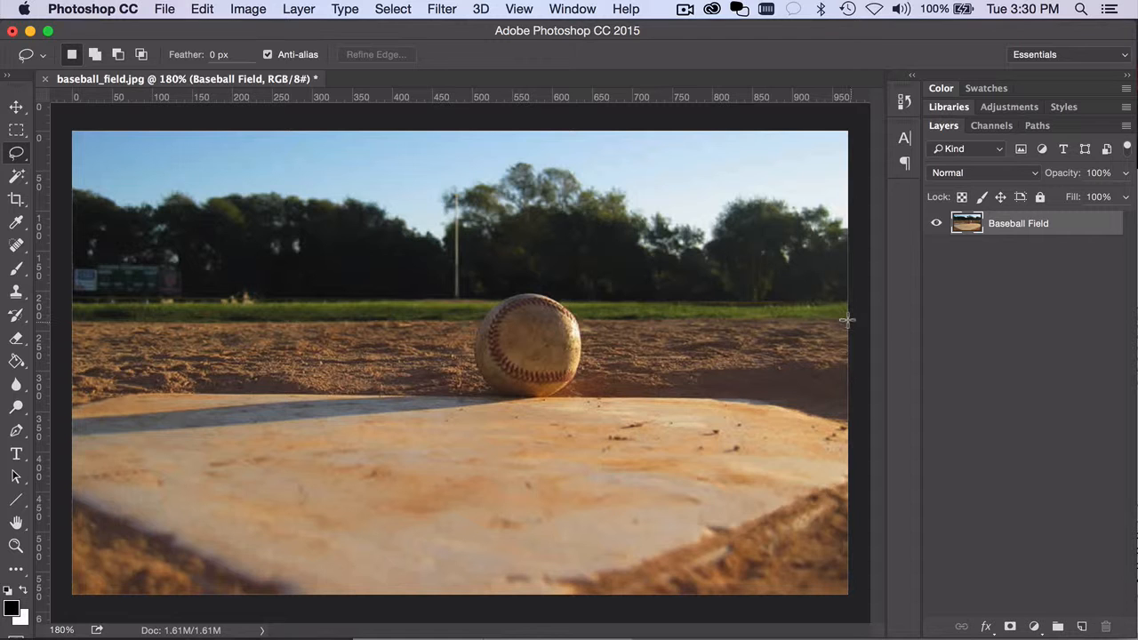
key(alt)
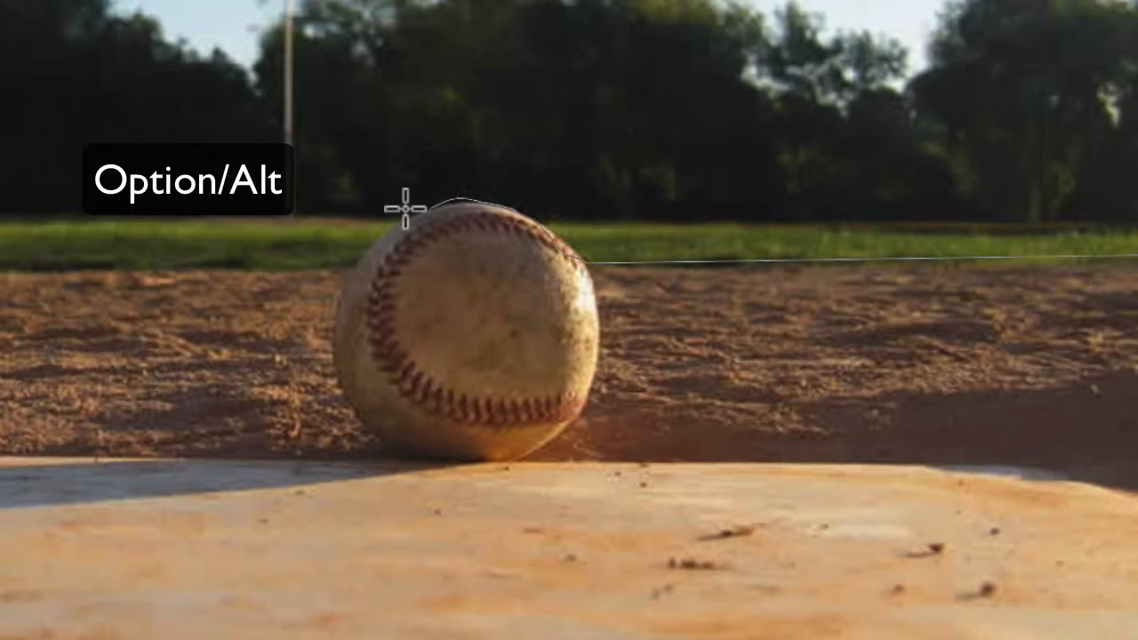
mouse_move(341, 263)
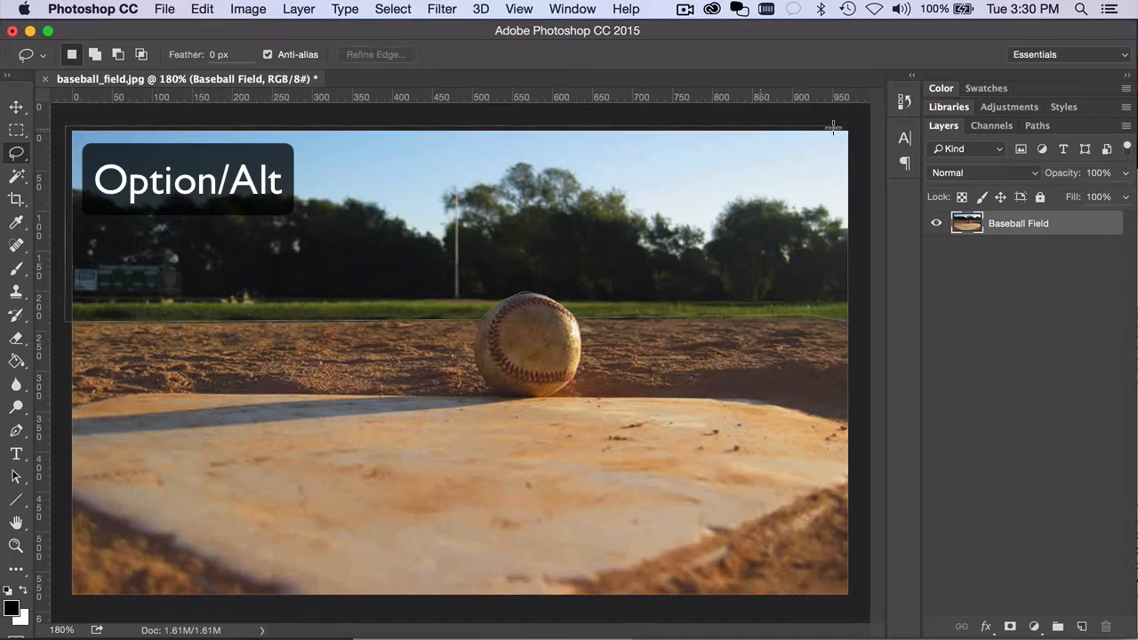
mouse_move(857, 305)
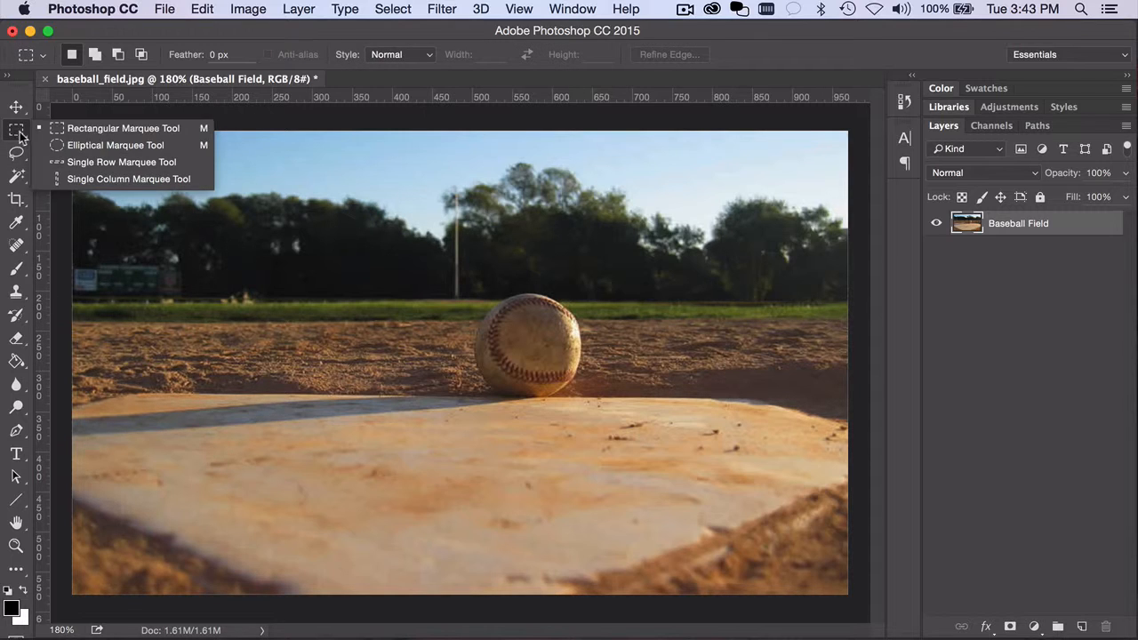
mouse_move(116, 146)
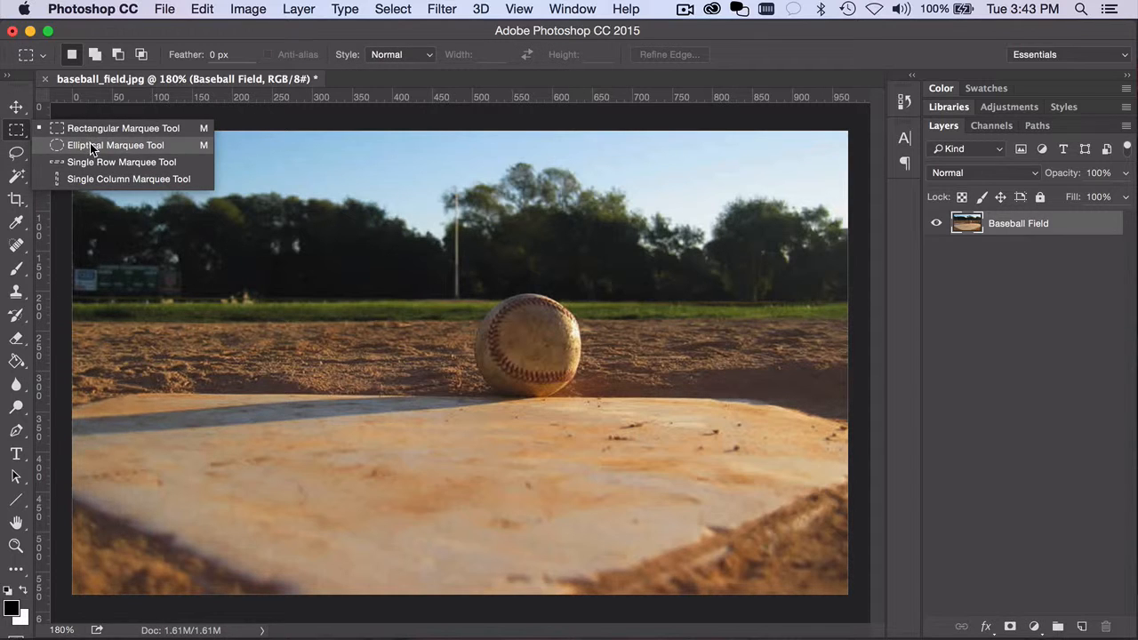
Choose the Elliptical Marquee and Shift-drag a small perfect circle over the trees
click(117, 146)
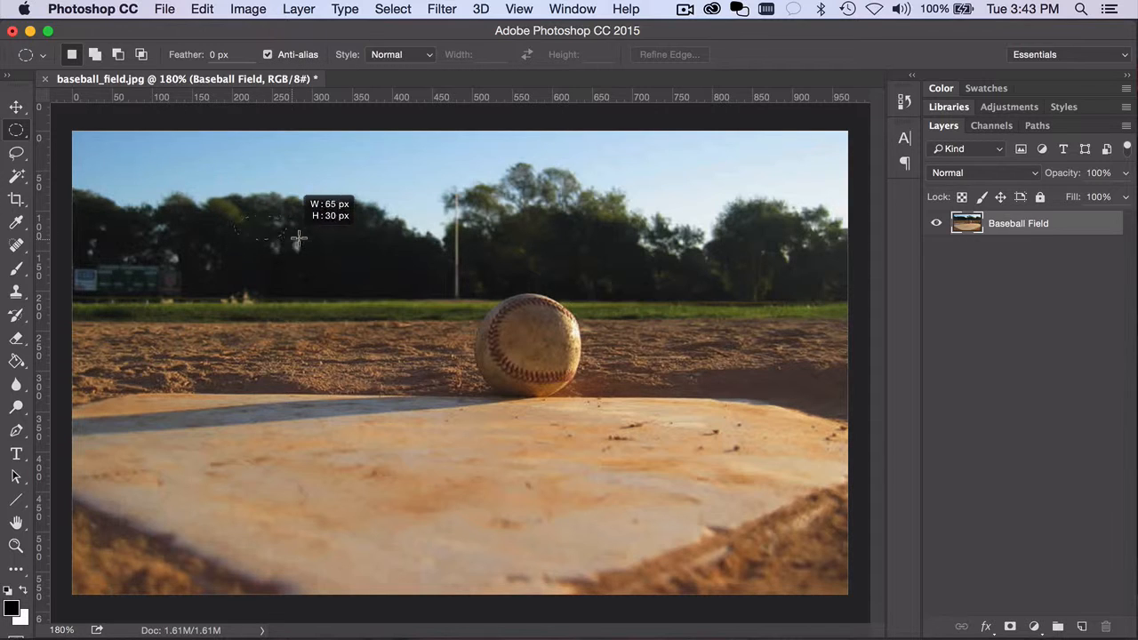
key(shift)
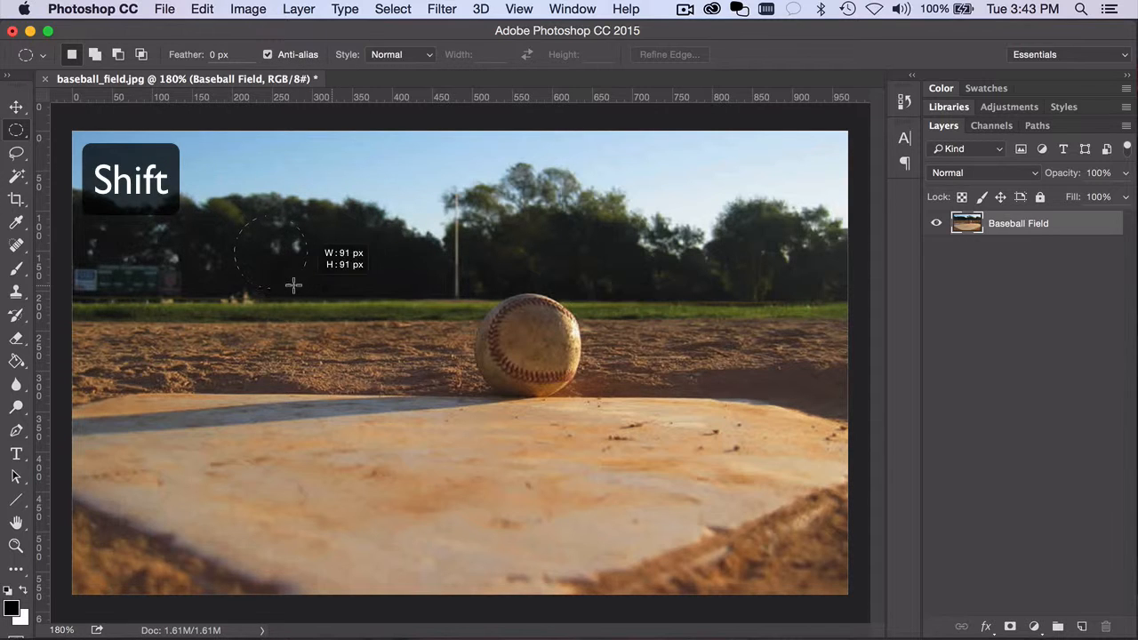
drag(293, 284, 377, 240)
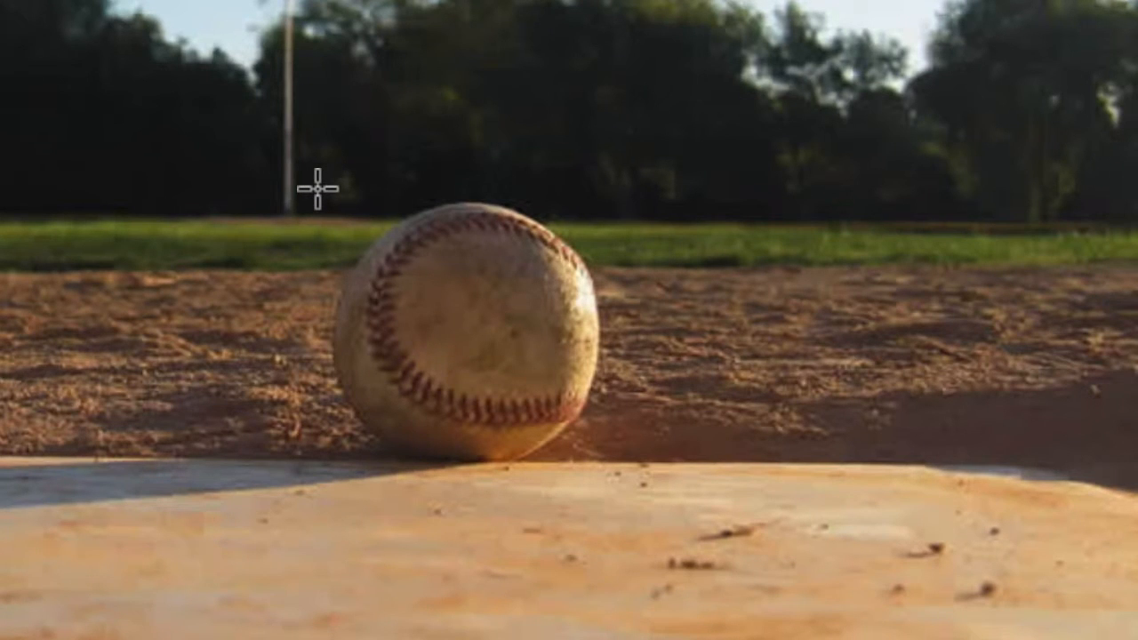
Shift-drag from the baseball's upper left to fit a perfect circle snugly around the ball
drag(320, 192, 502, 347)
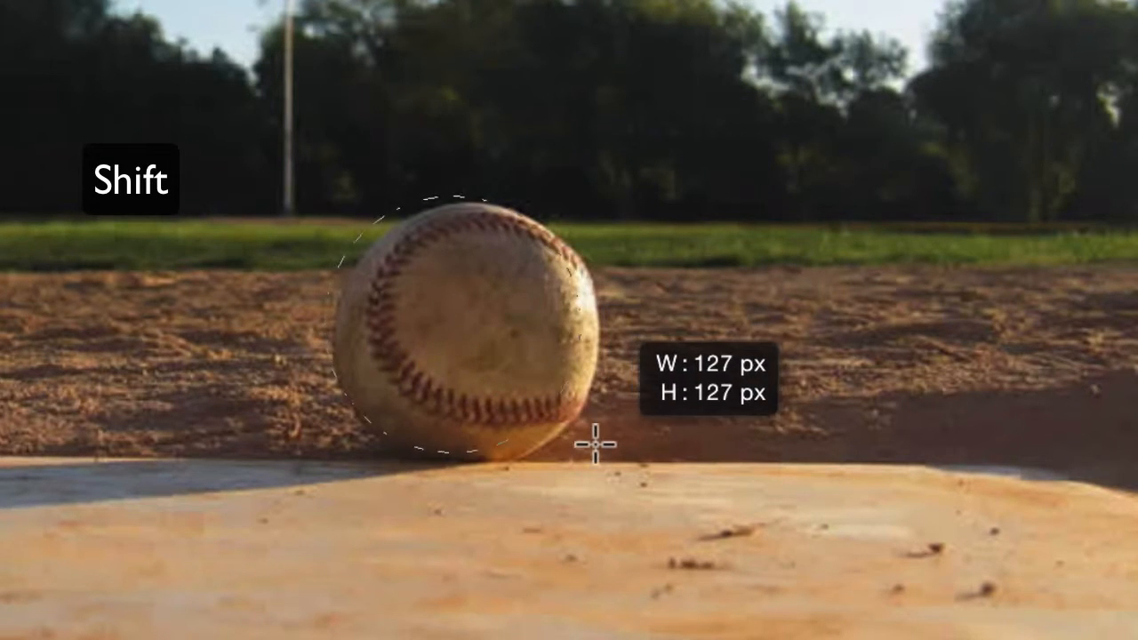
drag(604, 444, 608, 466)
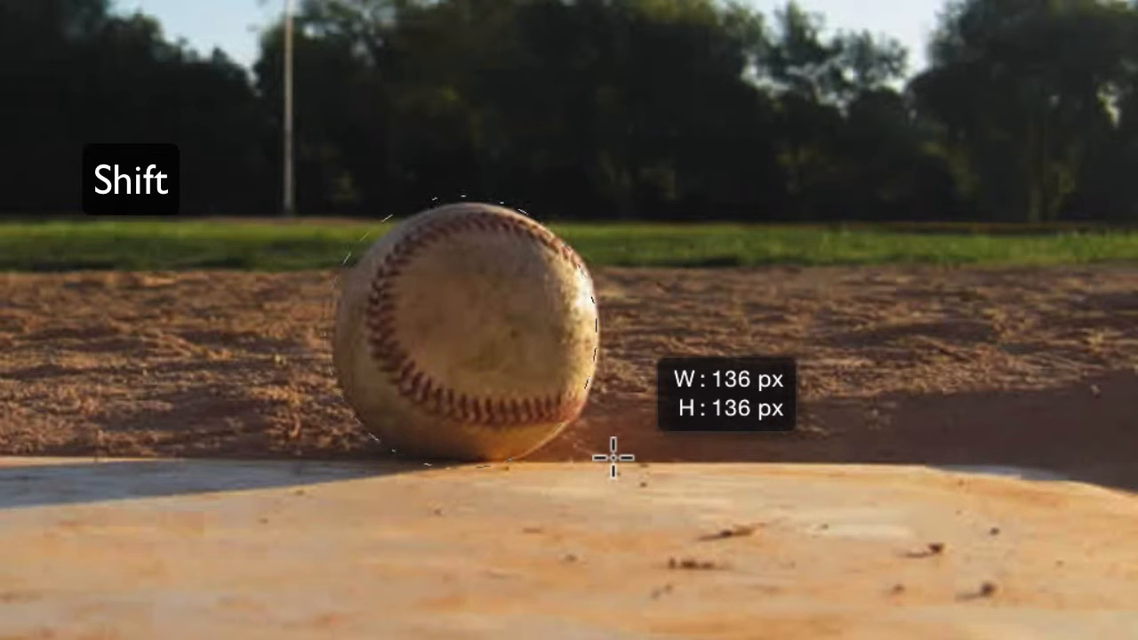
key(space)
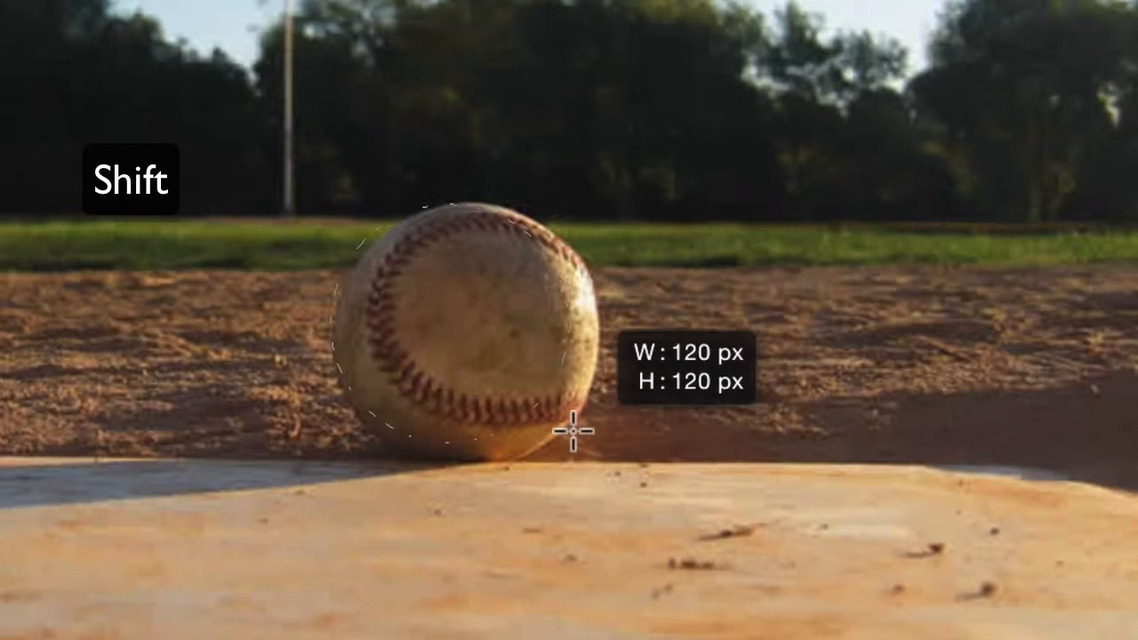
drag(576, 432, 631, 469)
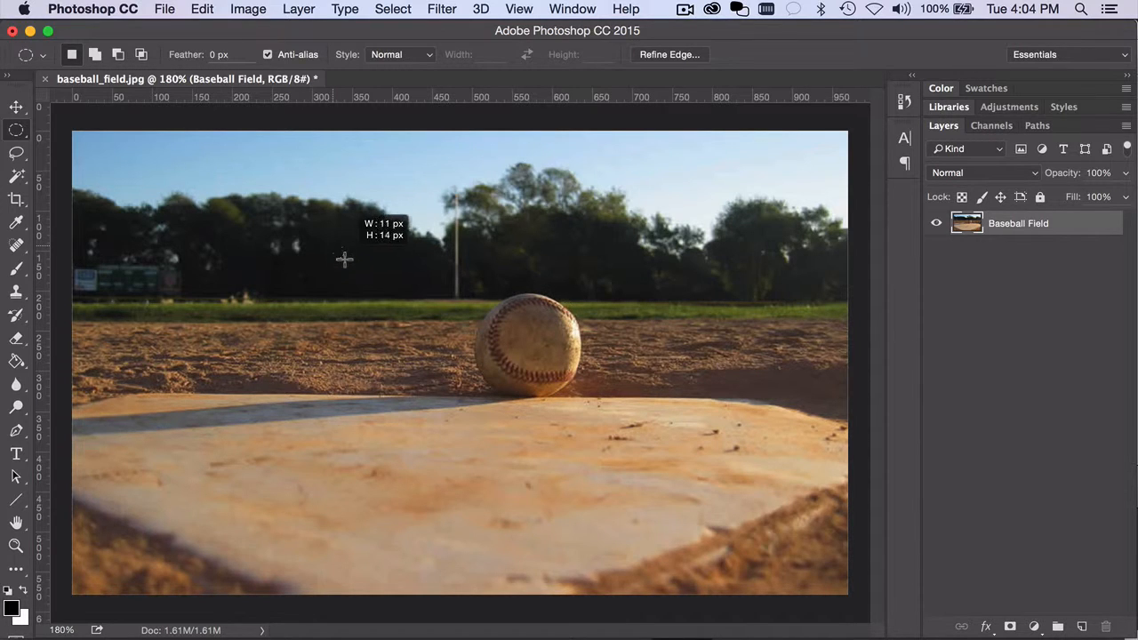
Drag a test selection over the trees, then grow a centred perfect circle outward from the baseball's centre
drag(344, 259, 364, 265)
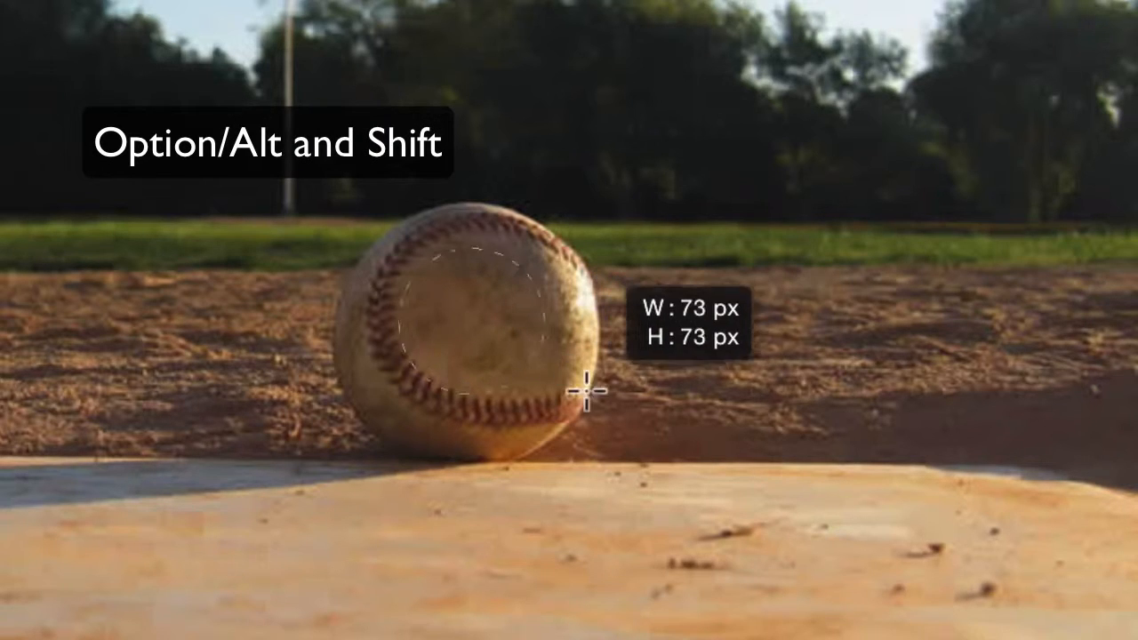
drag(586, 395, 658, 444)
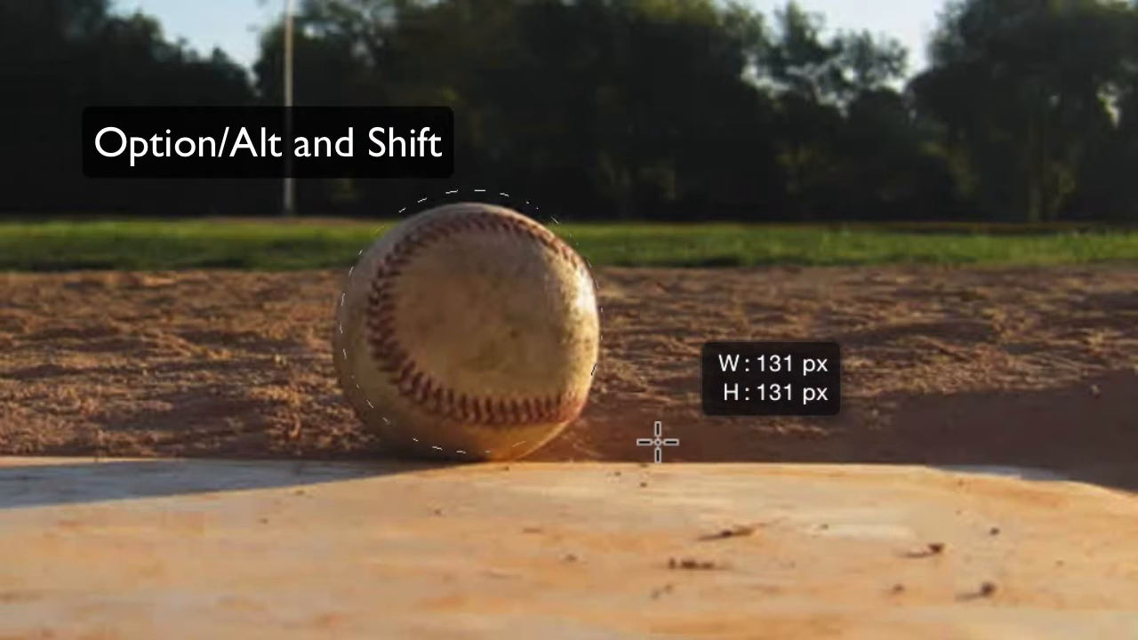
key(space)
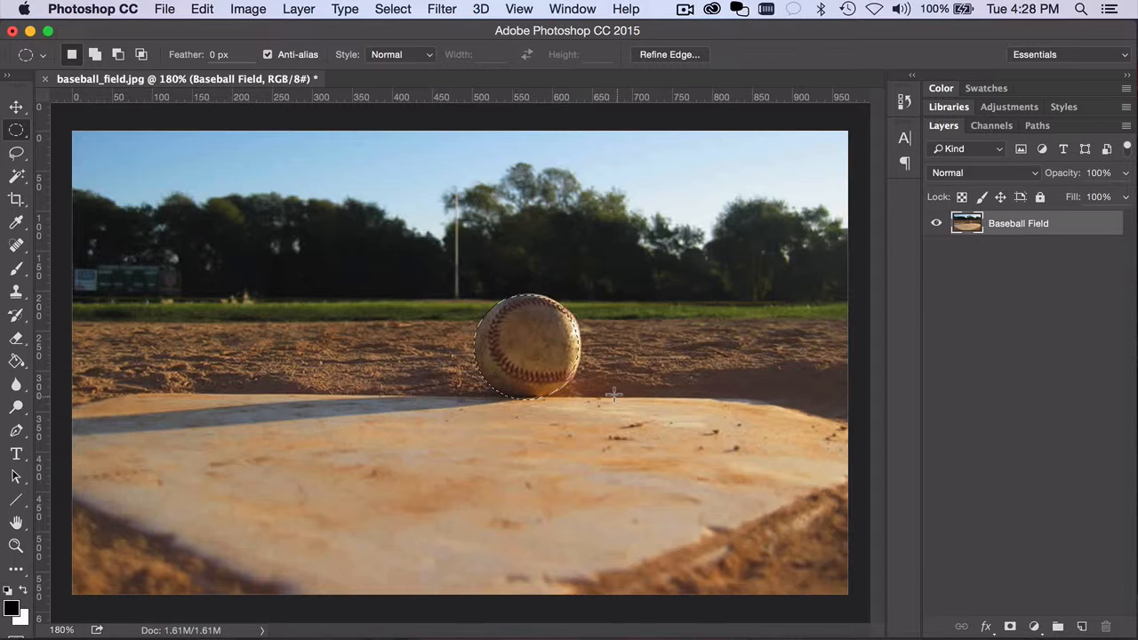
mouse_move(327, 245)
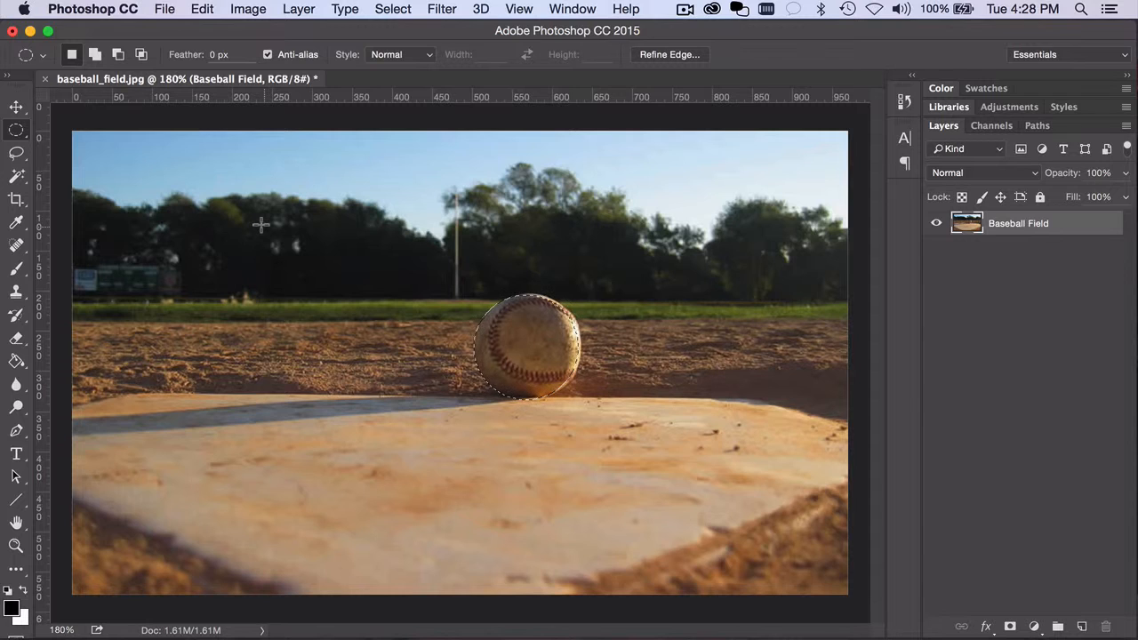
Hold Shift to add an ellipse over the trees to the existing selection and widen it
key(shift)
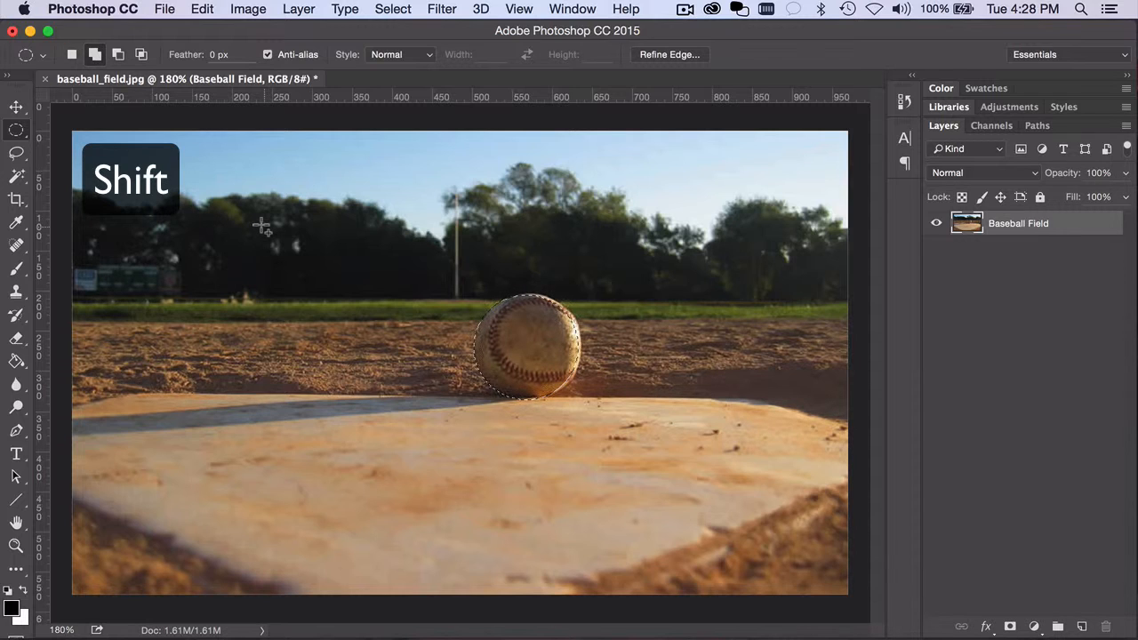
drag(267, 240, 373, 263)
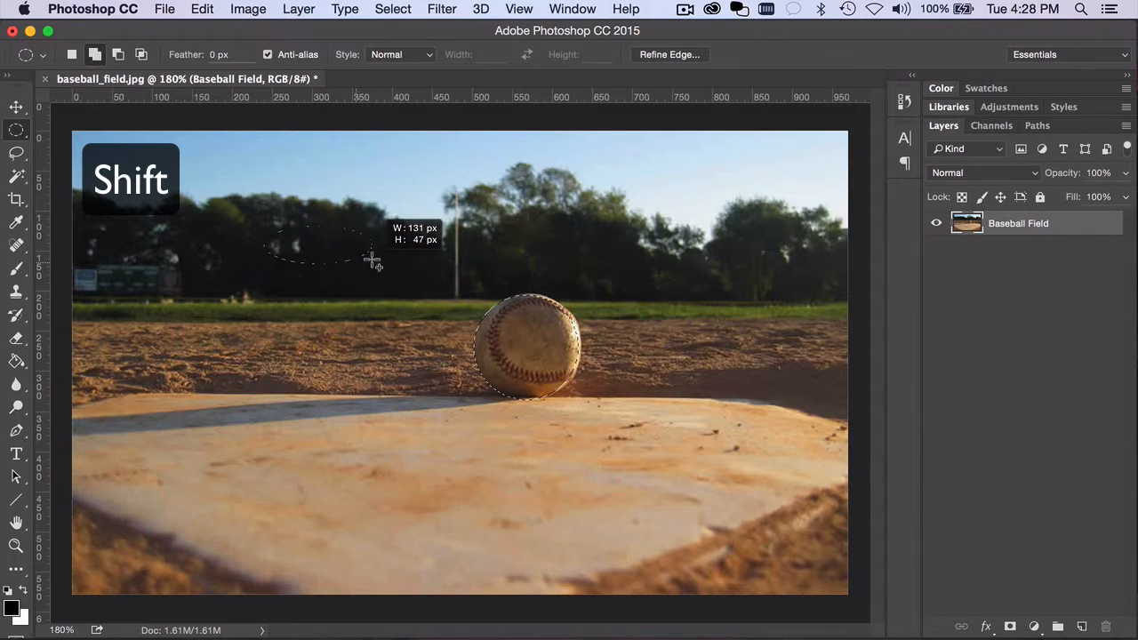
drag(373, 263, 365, 249)
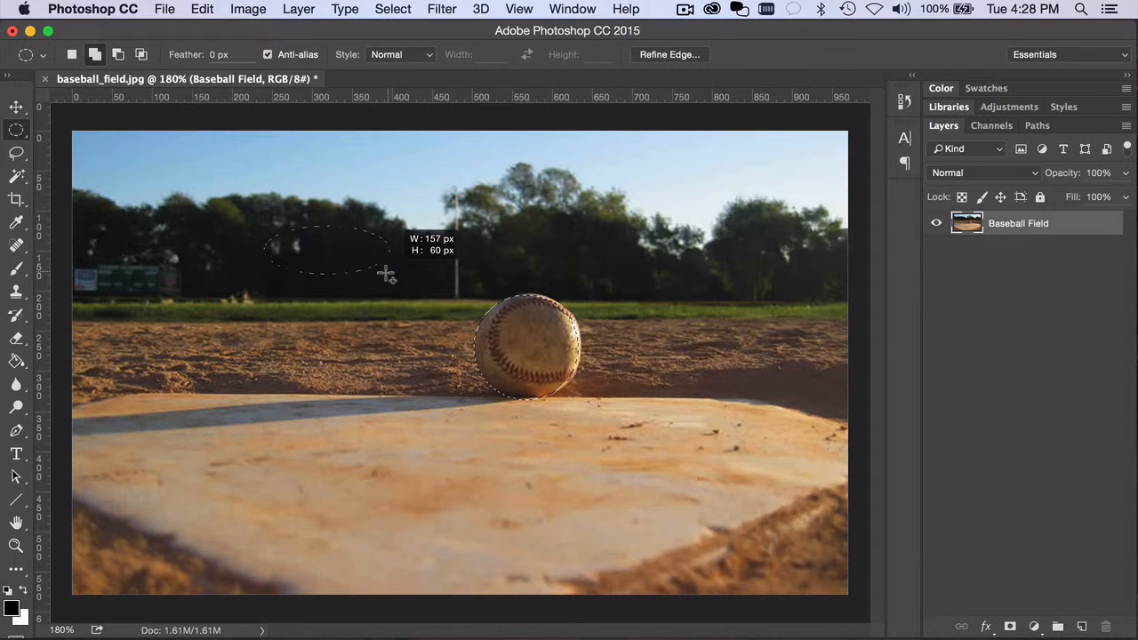
Constrain the added shape to a circle over the trees and grow it out from its centre
key(shift)
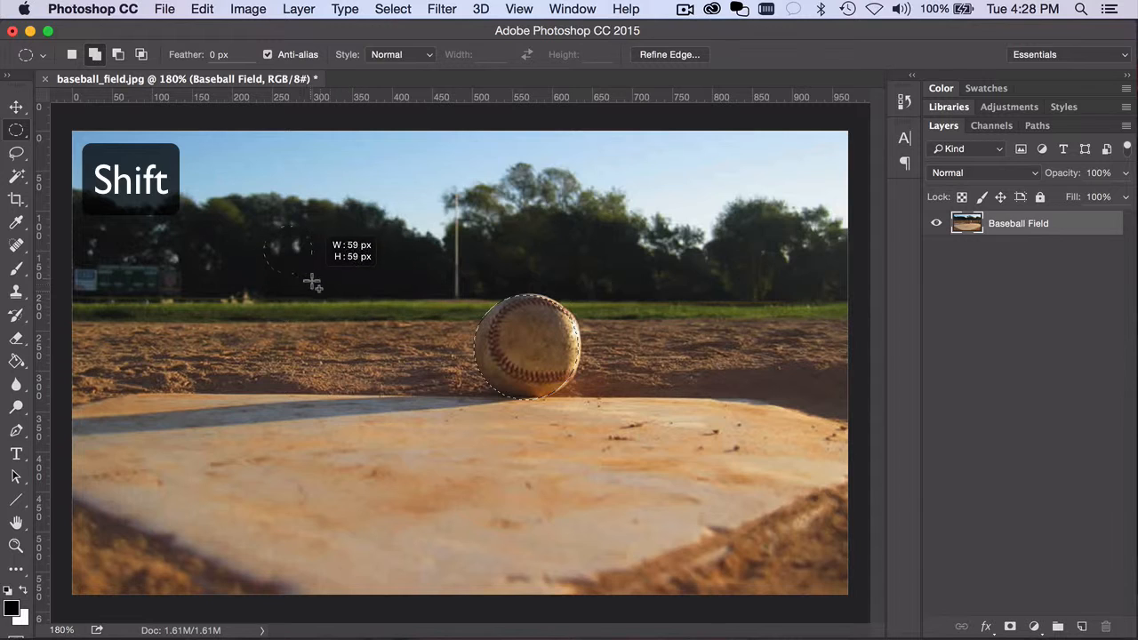
drag(311, 280, 327, 284)
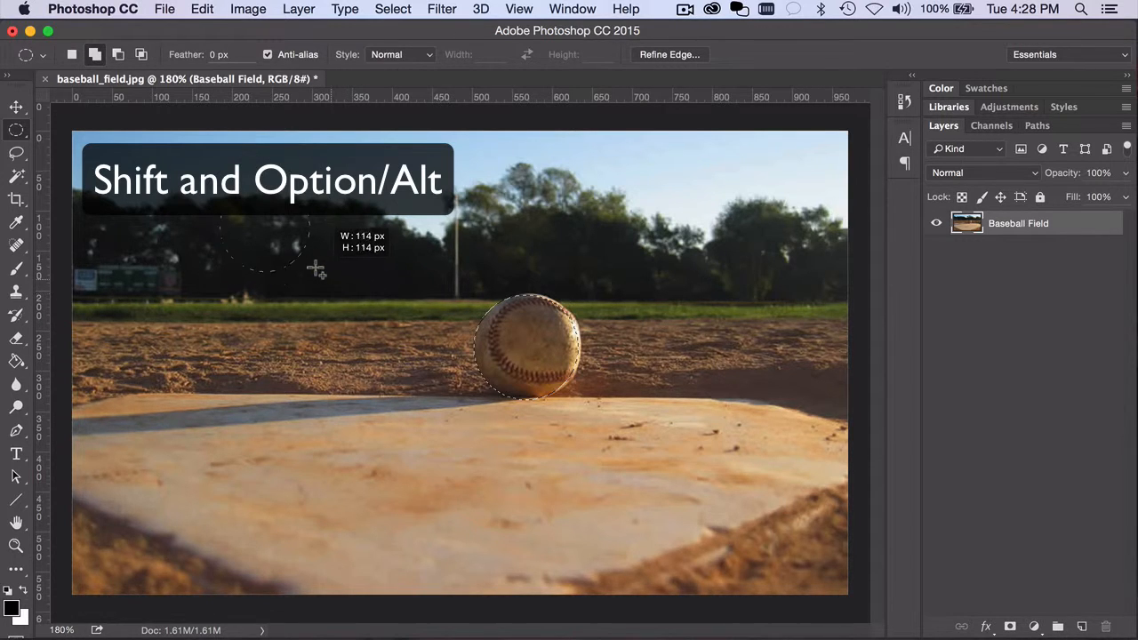
drag(316, 268, 306, 253)
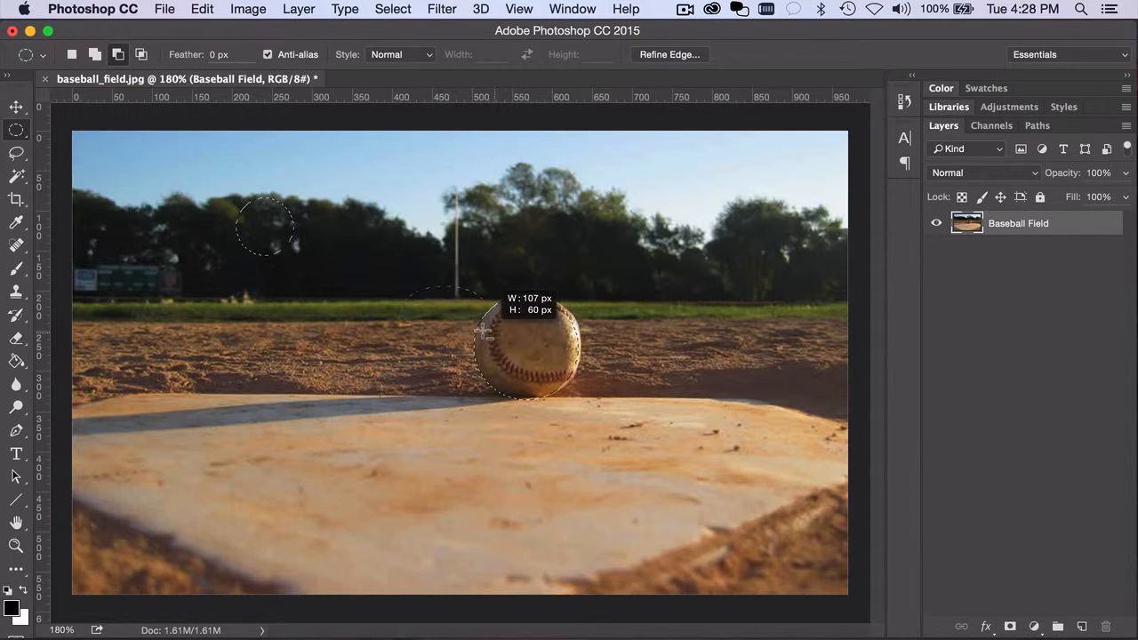
Shift-drag to add a circle enclosing the baseball alongside the trees circle
key(shift)
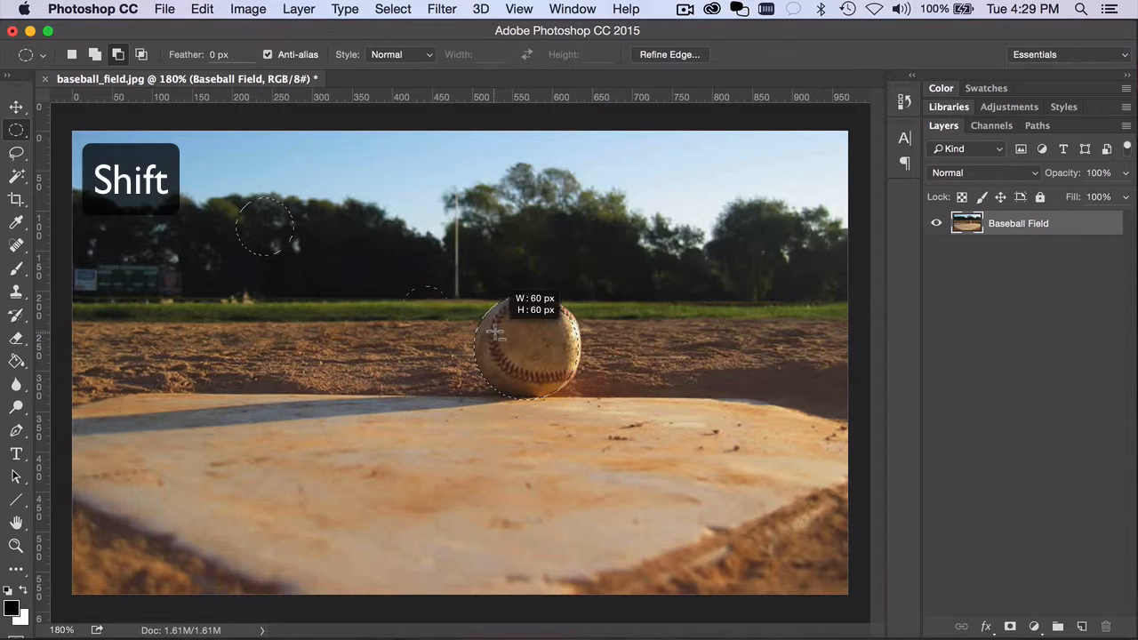
drag(494, 334, 537, 402)
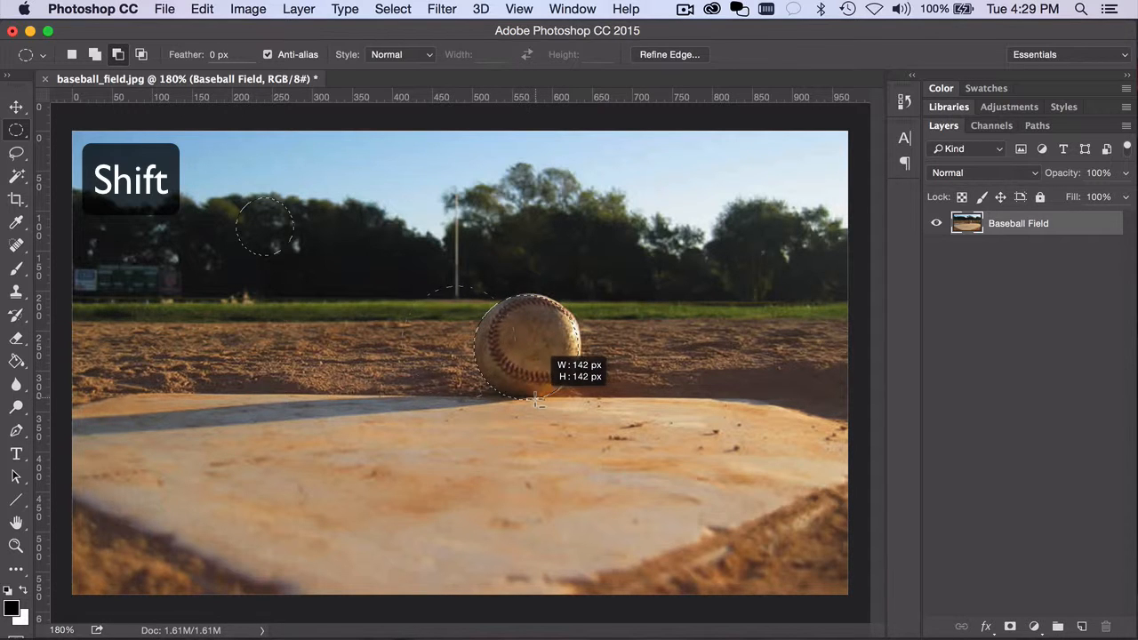